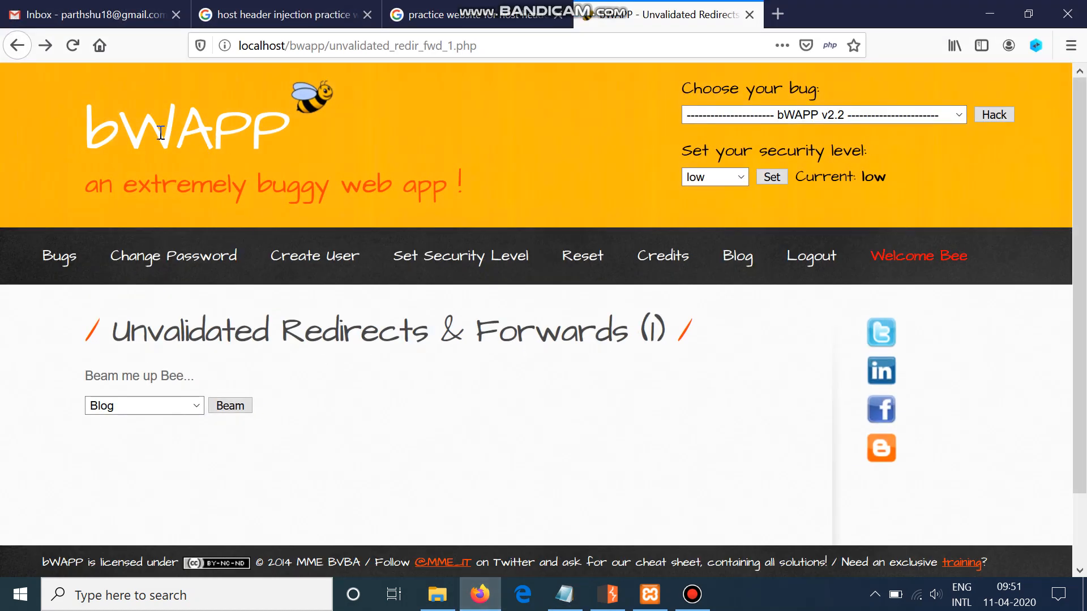
mouse_move(464, 309)
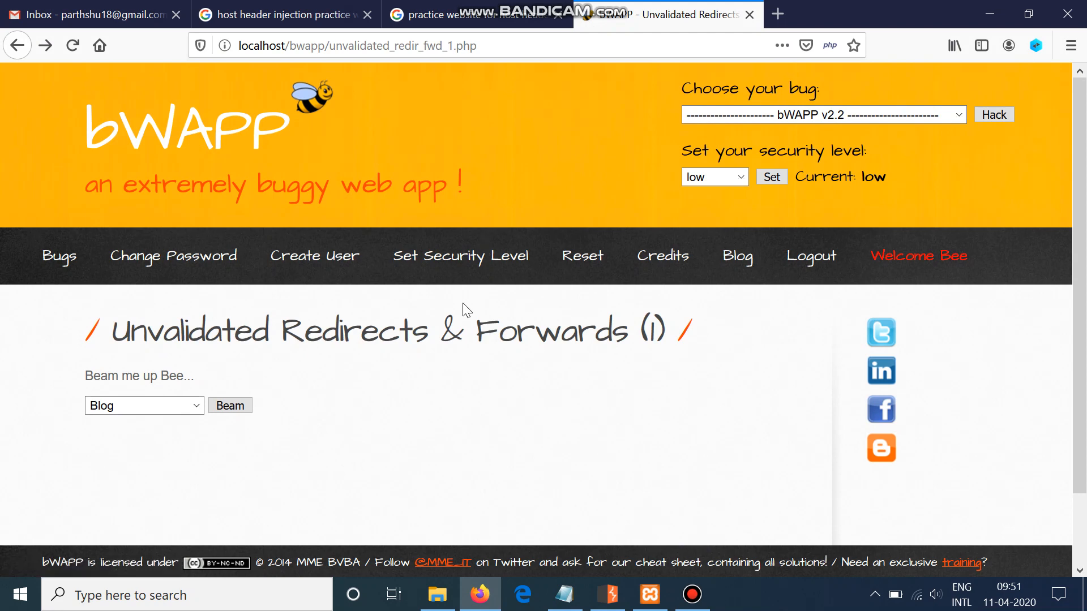
mouse_move(386, 158)
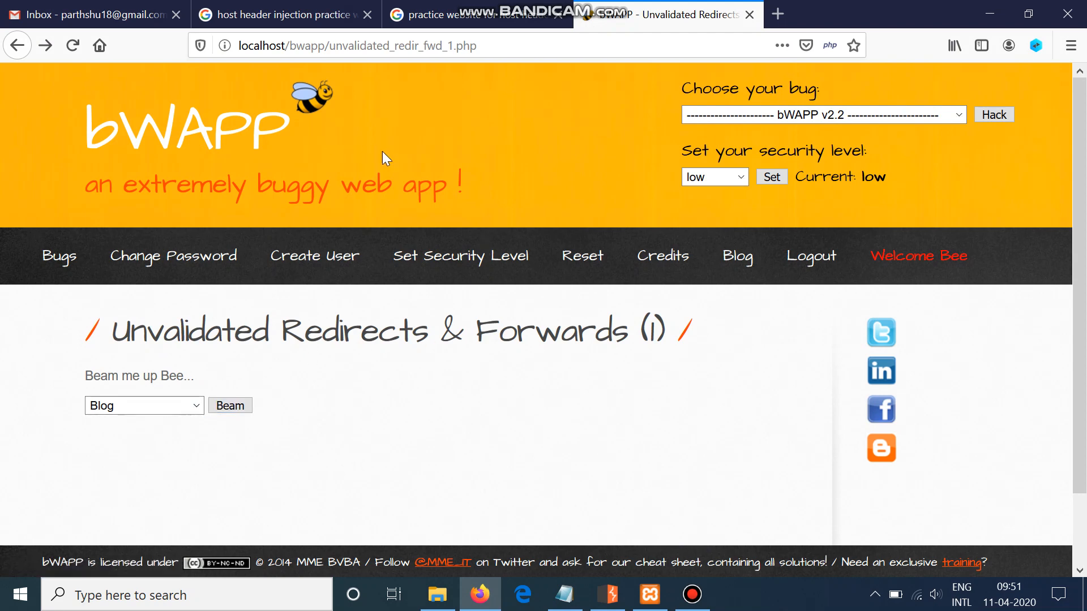
- Close the extra Firefox tabs and submit the bWAPP redirect with Blog selected
click(284, 14)
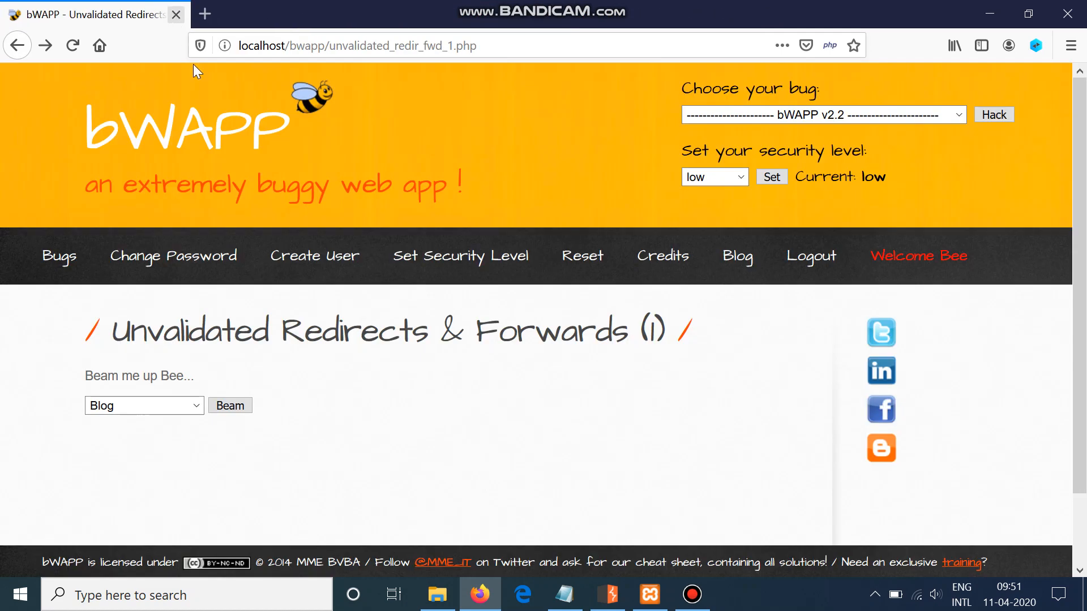
mouse_move(231, 366)
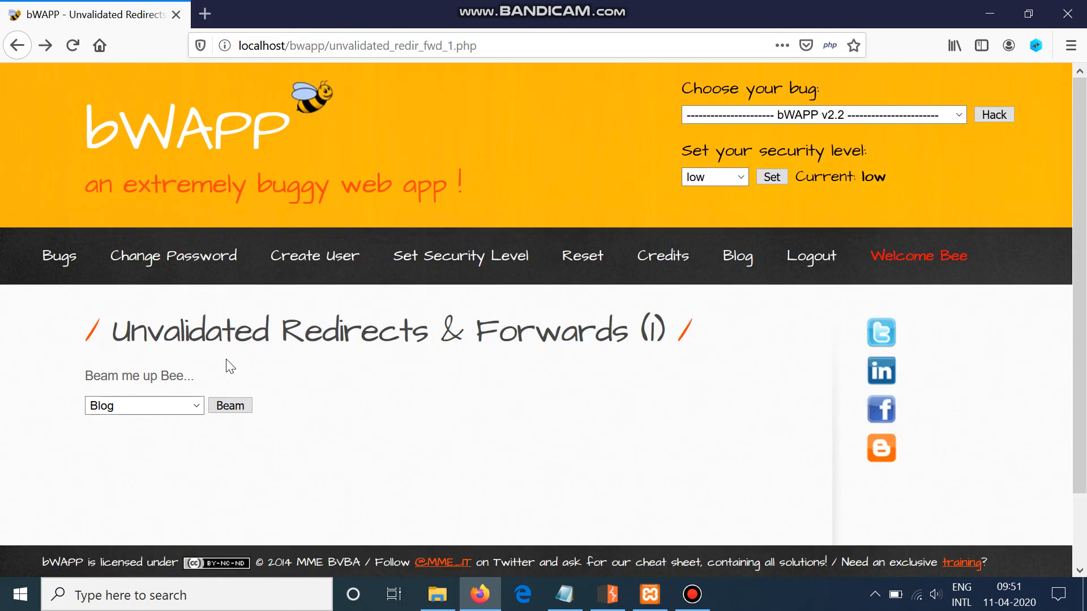
click(143, 406)
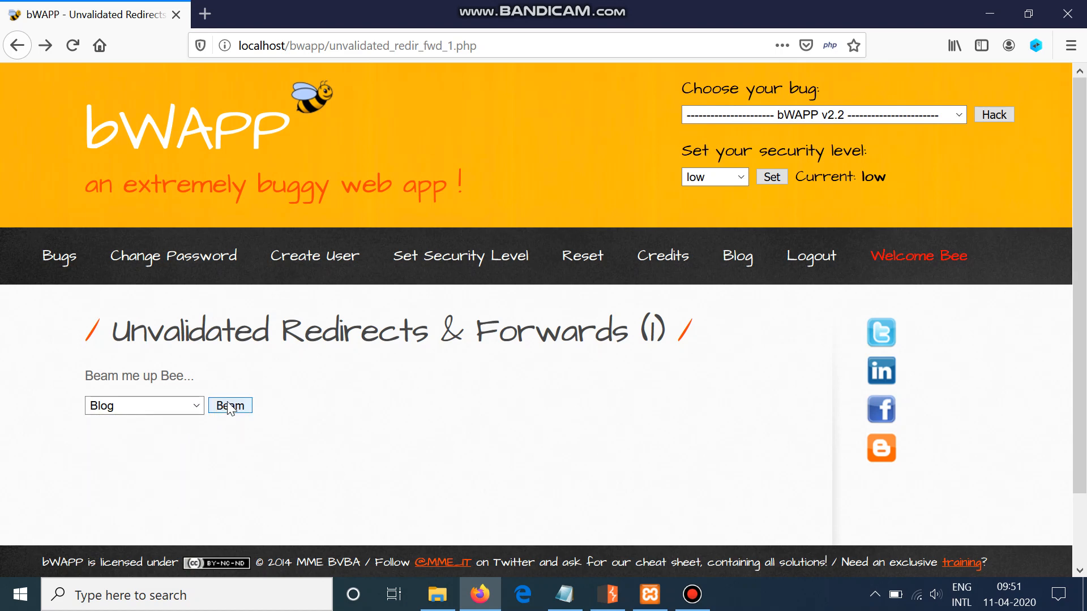
click(229, 405)
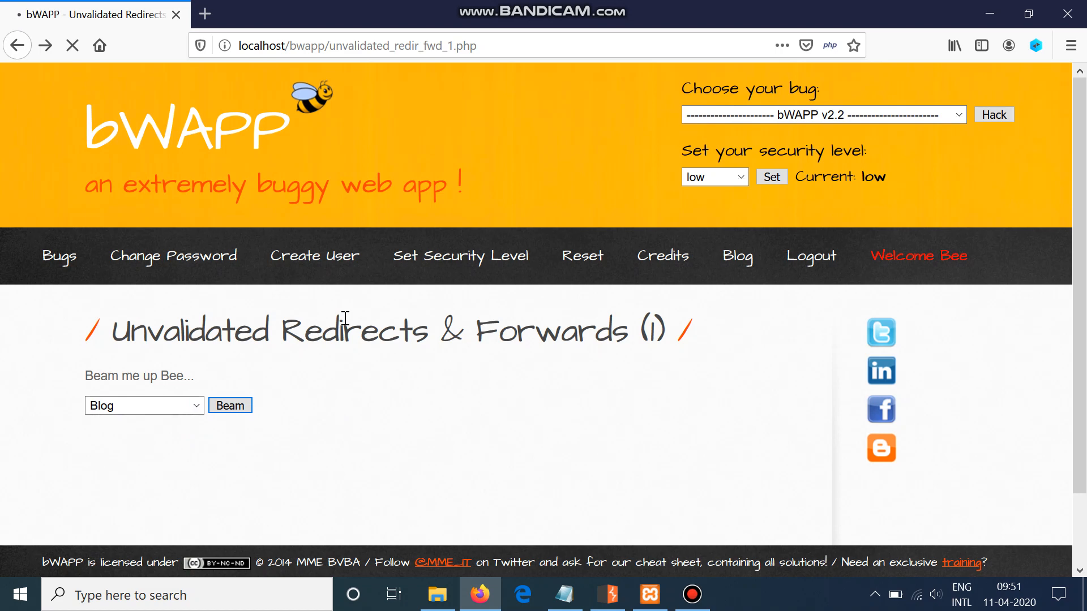
click(230, 405)
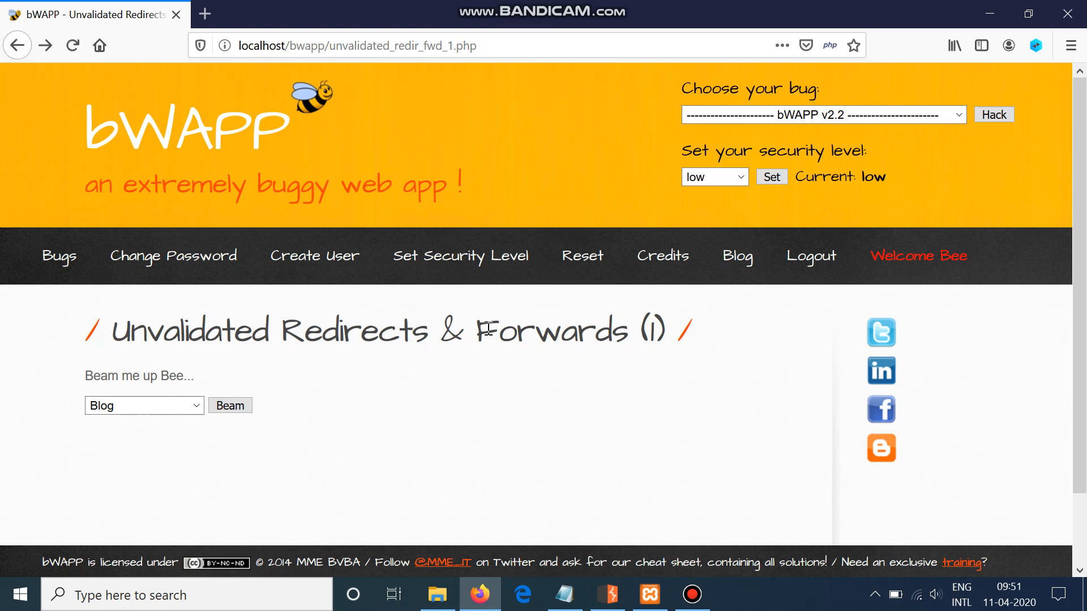
mouse_move(595, 372)
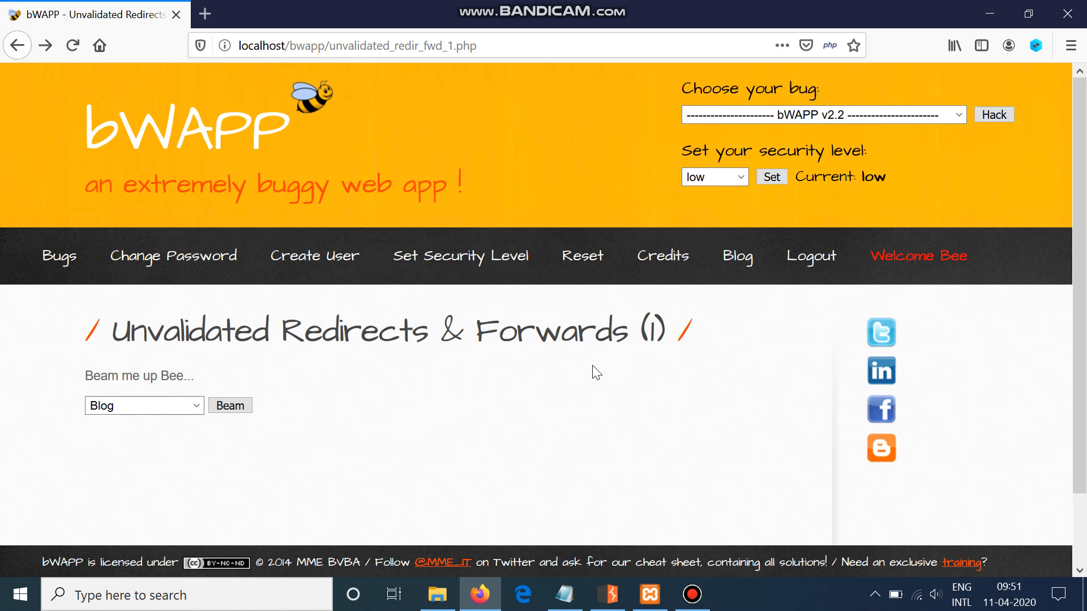
mouse_move(368, 423)
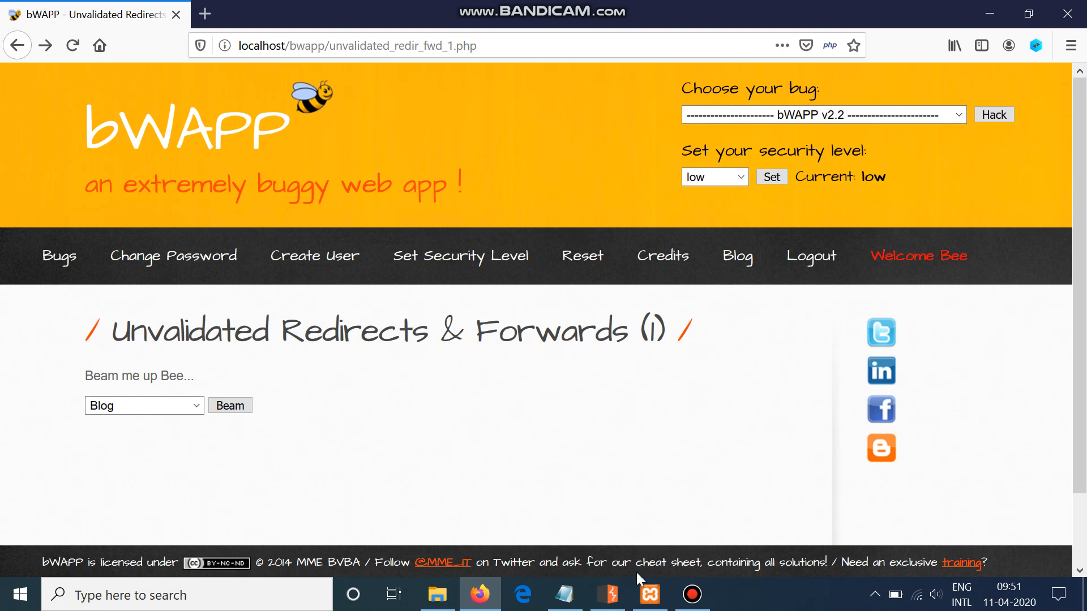
mouse_move(698, 500)
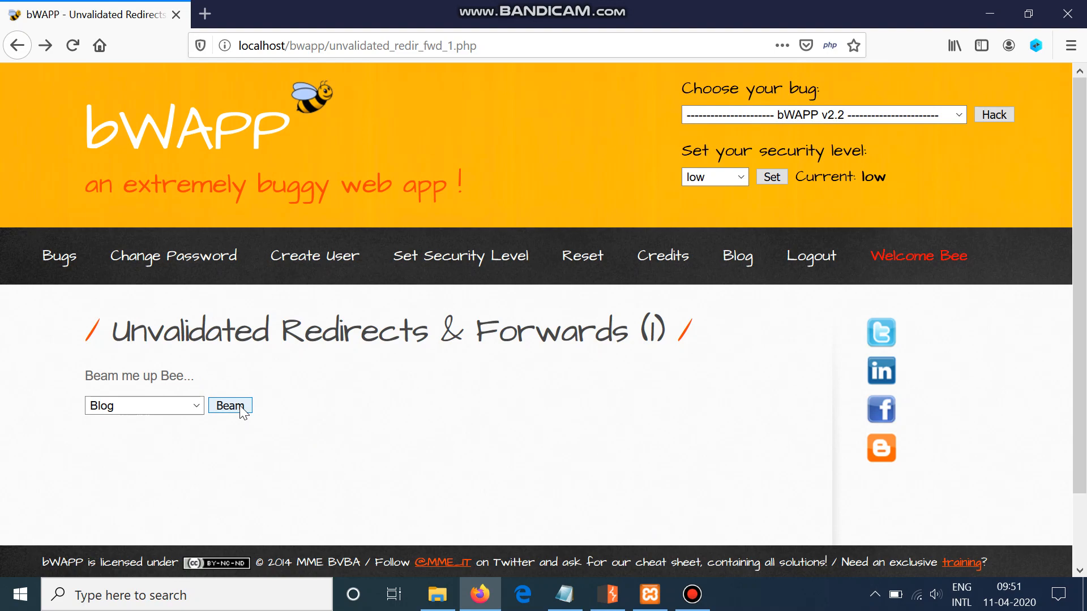
click(606, 595)
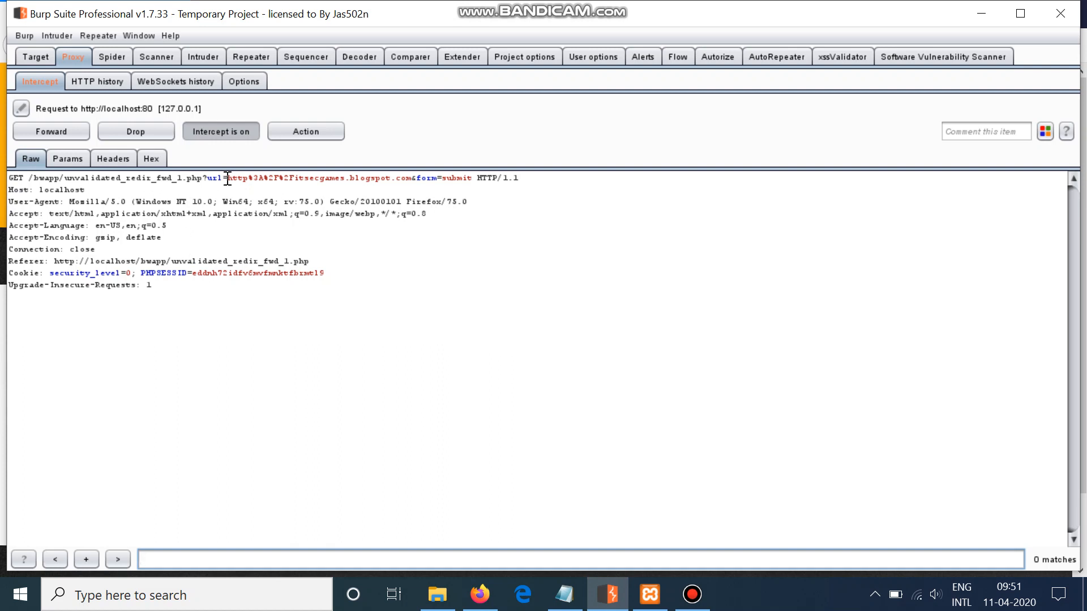
drag(224, 177, 394, 177)
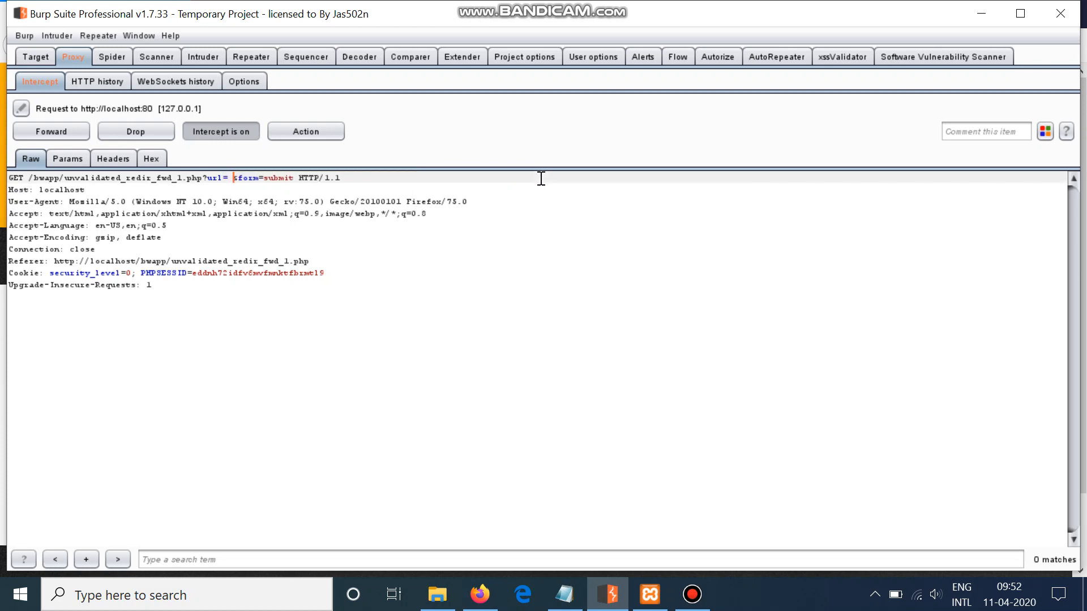
text(https:)
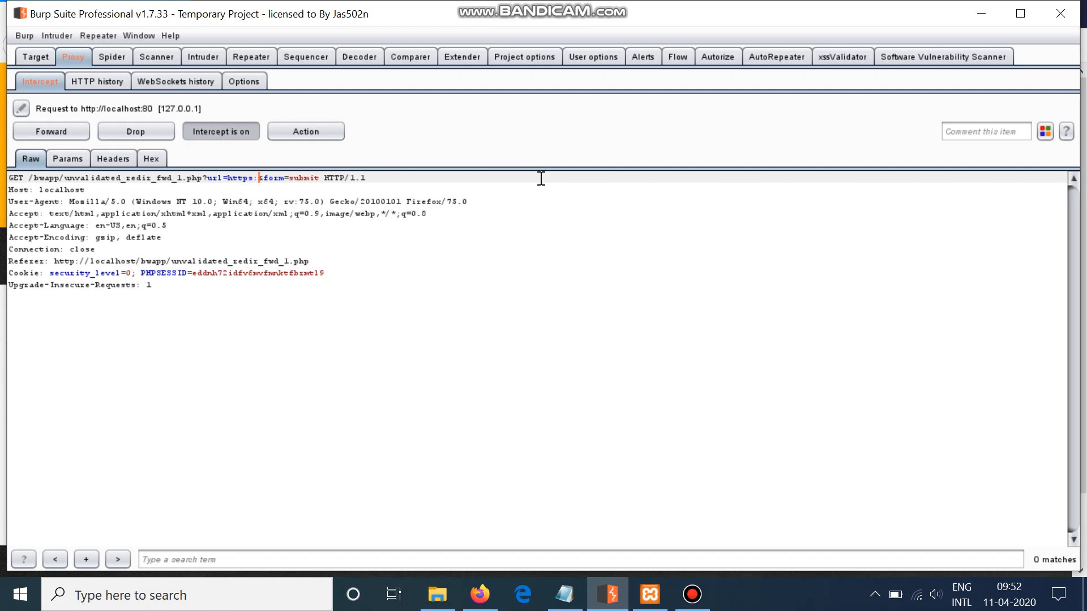
text(www.google.com)
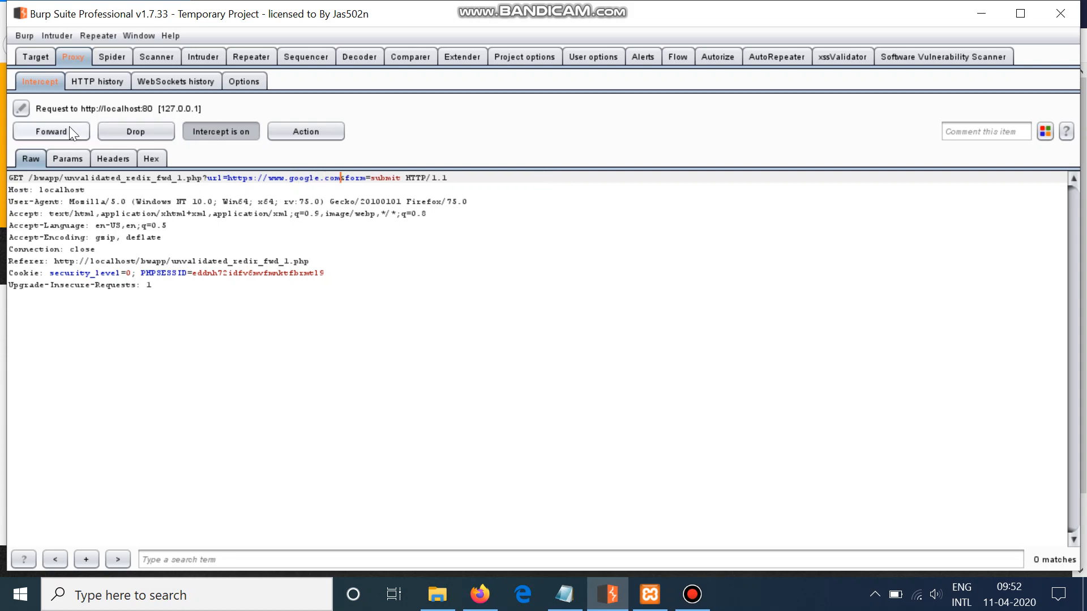
click(50, 131)
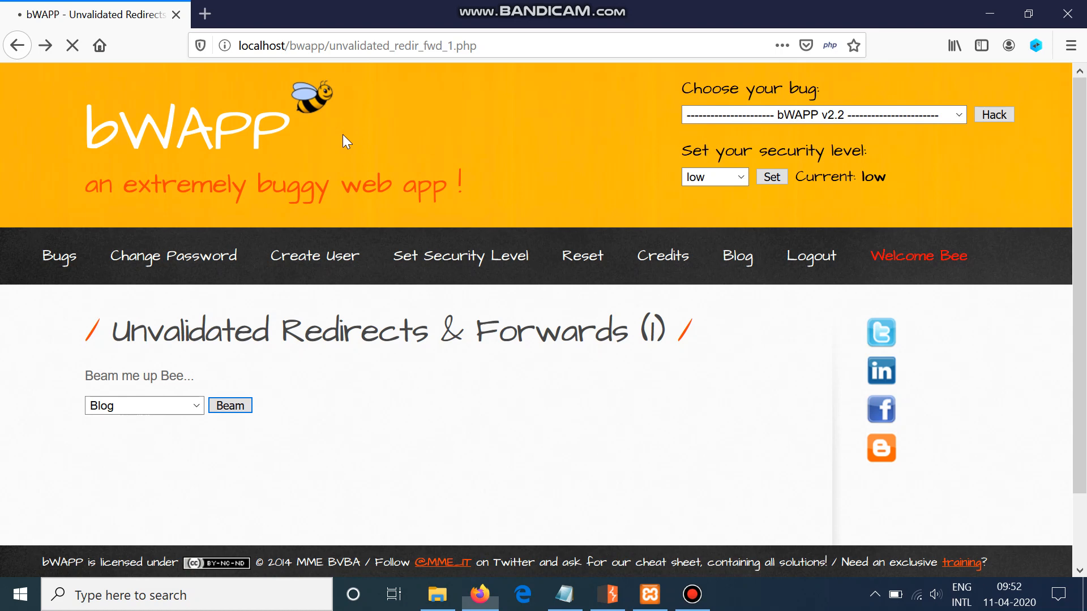
- Confirm Google loaded, go back to the bWAPP redirect page, and reload it
click(346, 46)
text(@google)
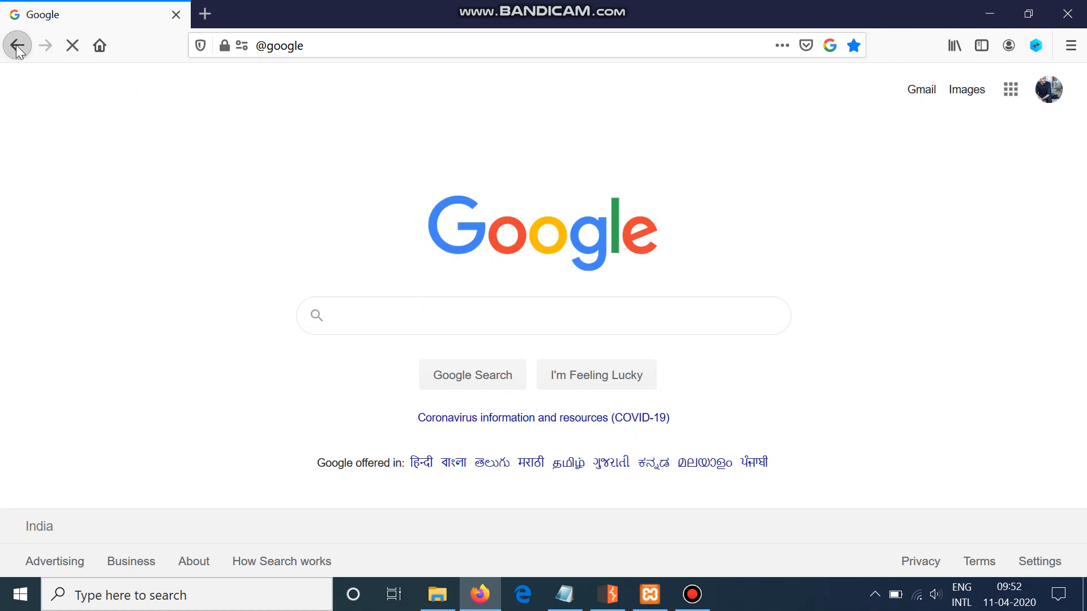
click(44, 46)
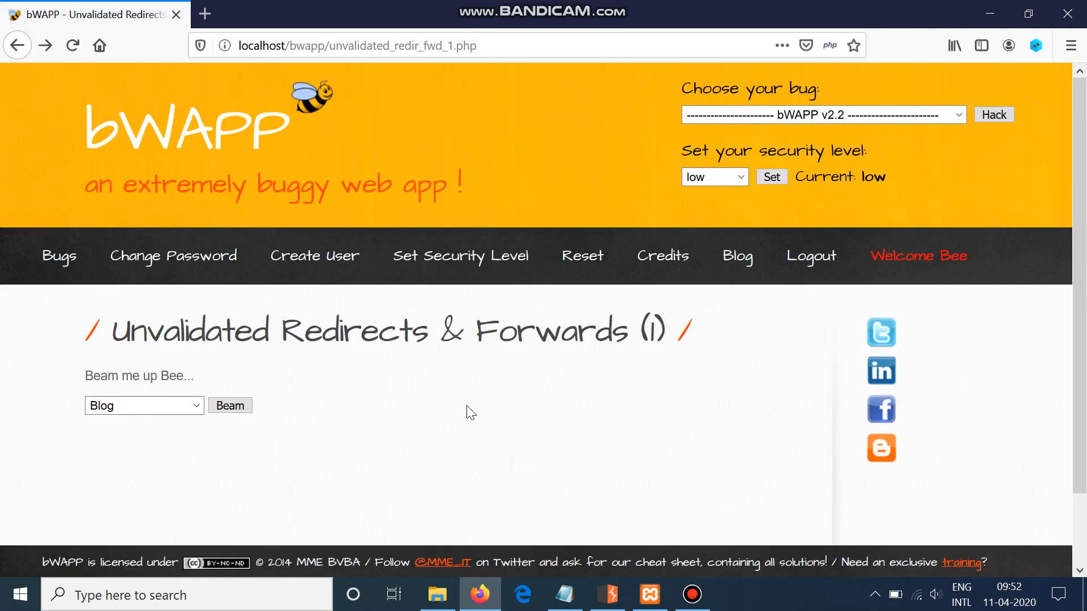
click(72, 46)
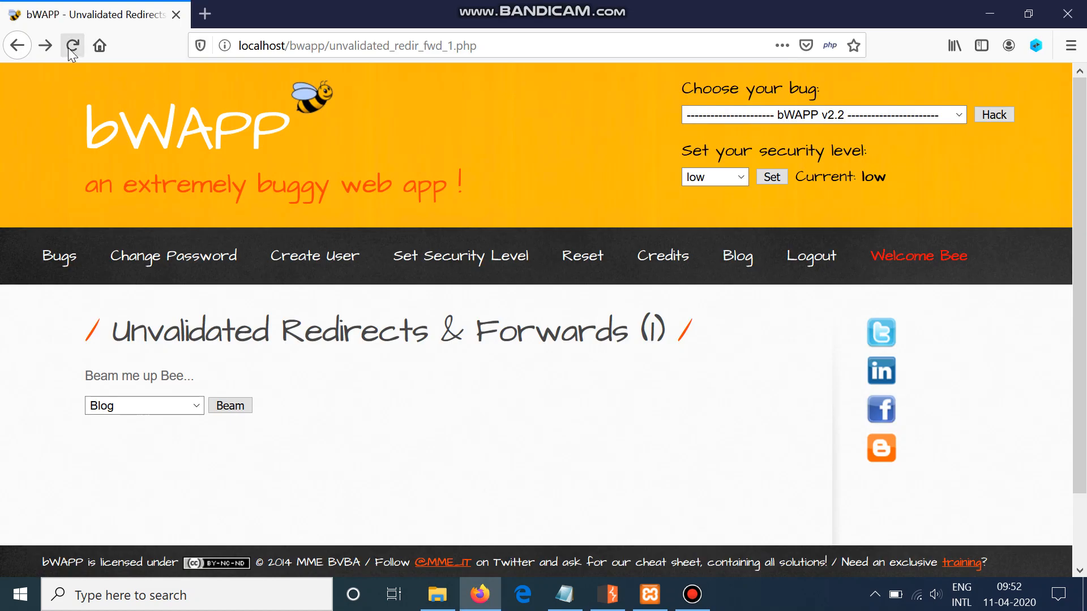
click(71, 46)
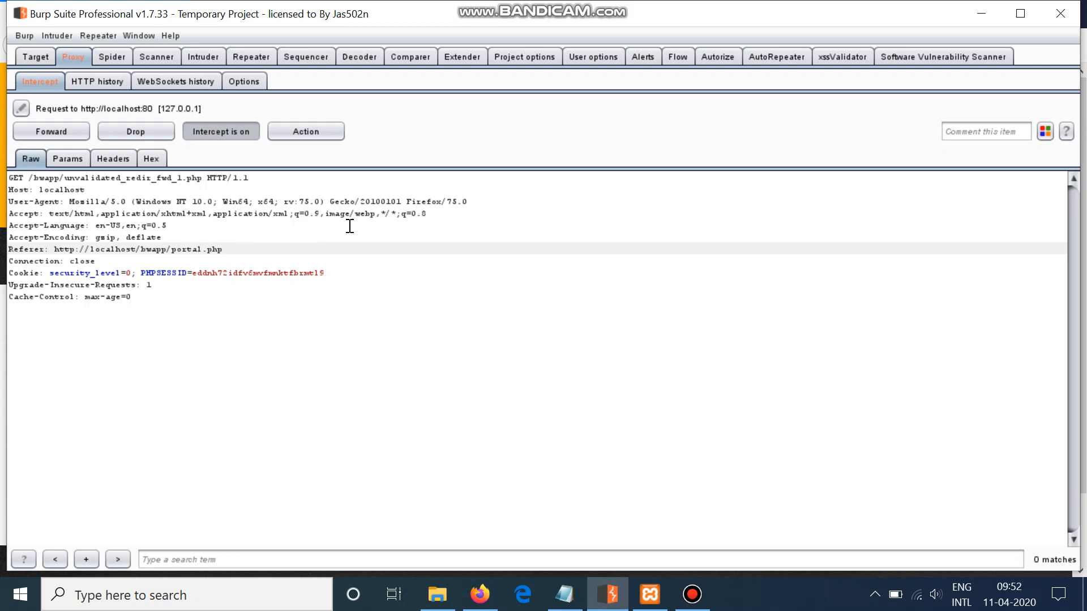
- Forward the pending shodan request, resubmit Blog, and send the captured request to Repeater
click(50, 131)
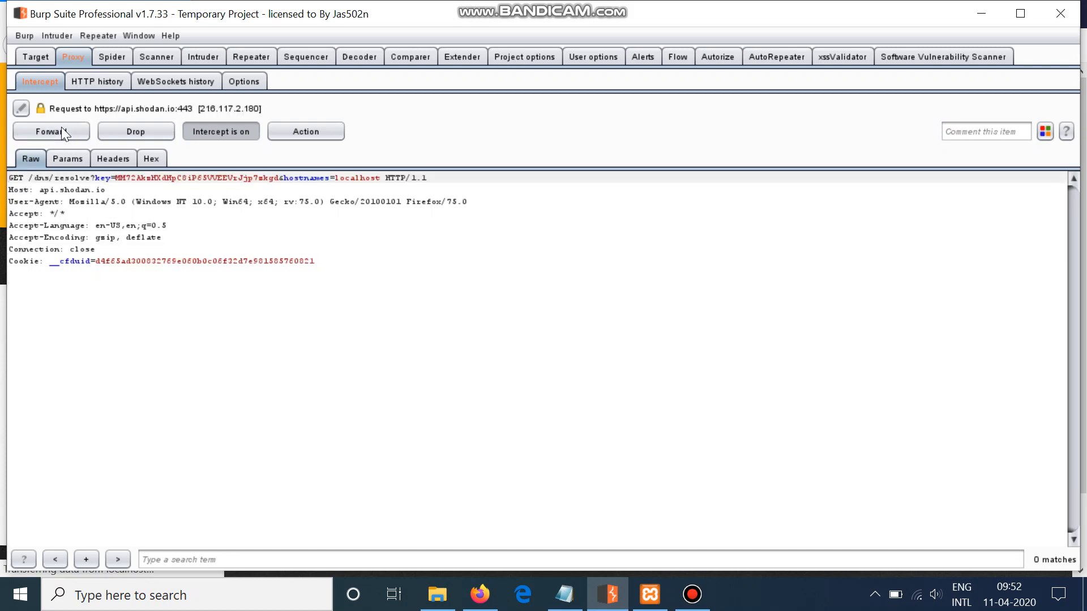
click(220, 131)
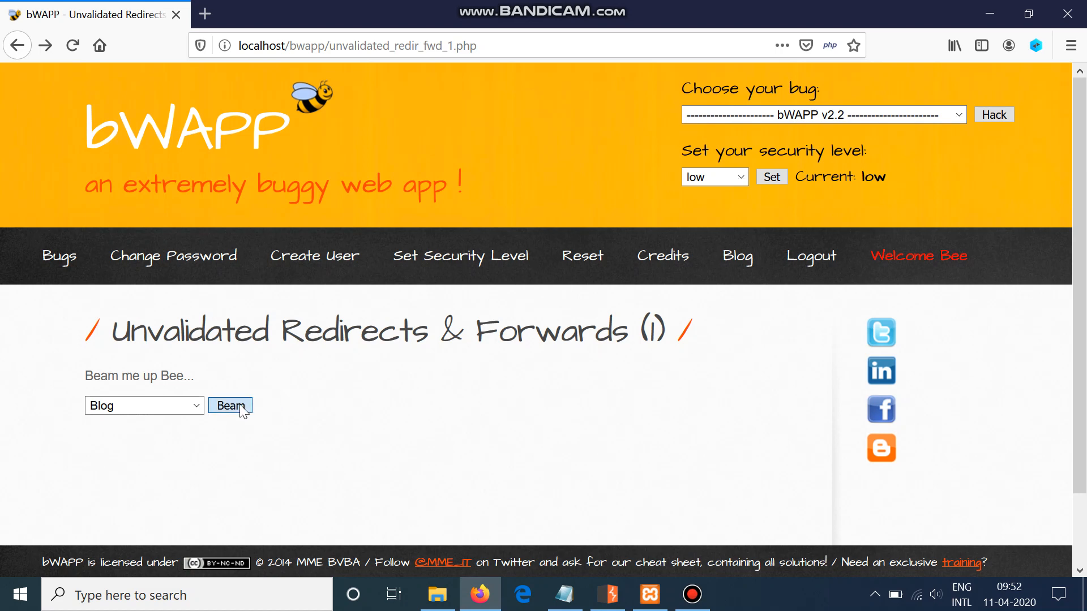
click(230, 405)
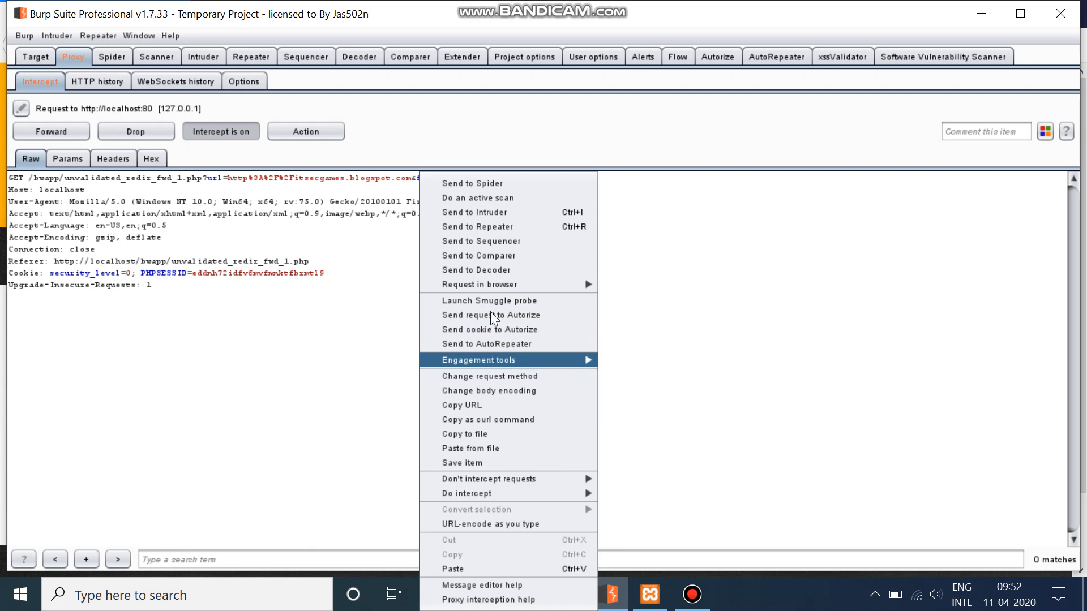
click(477, 226)
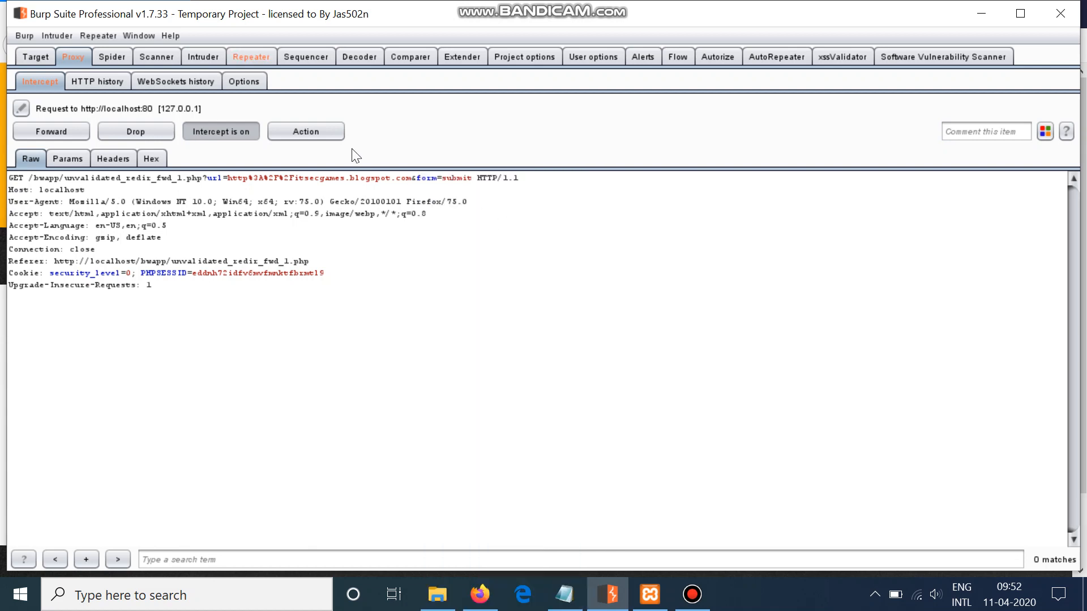
click(251, 56)
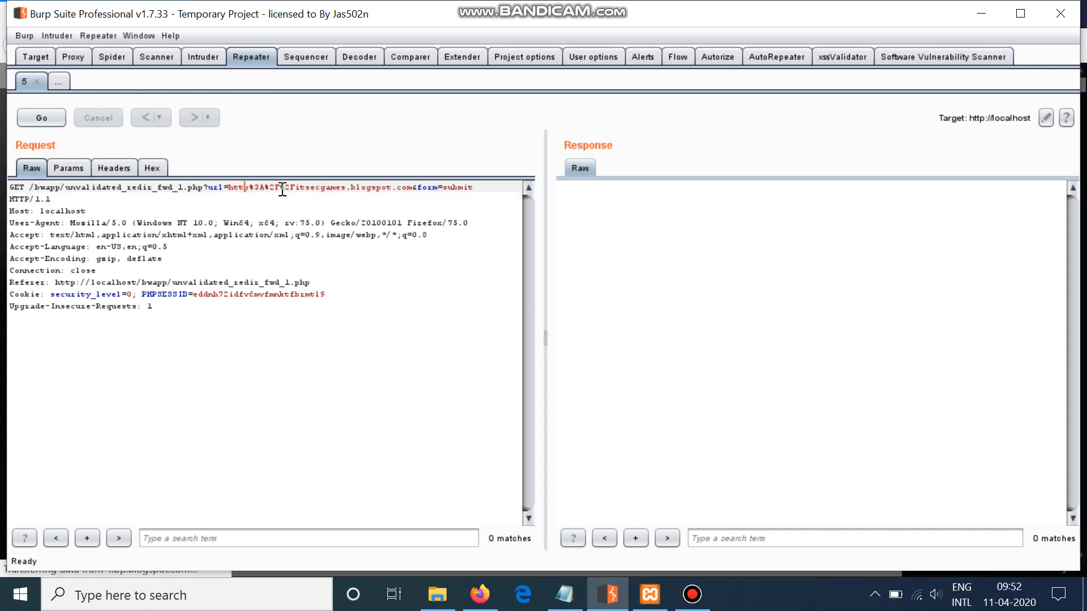
drag(227, 187, 413, 187)
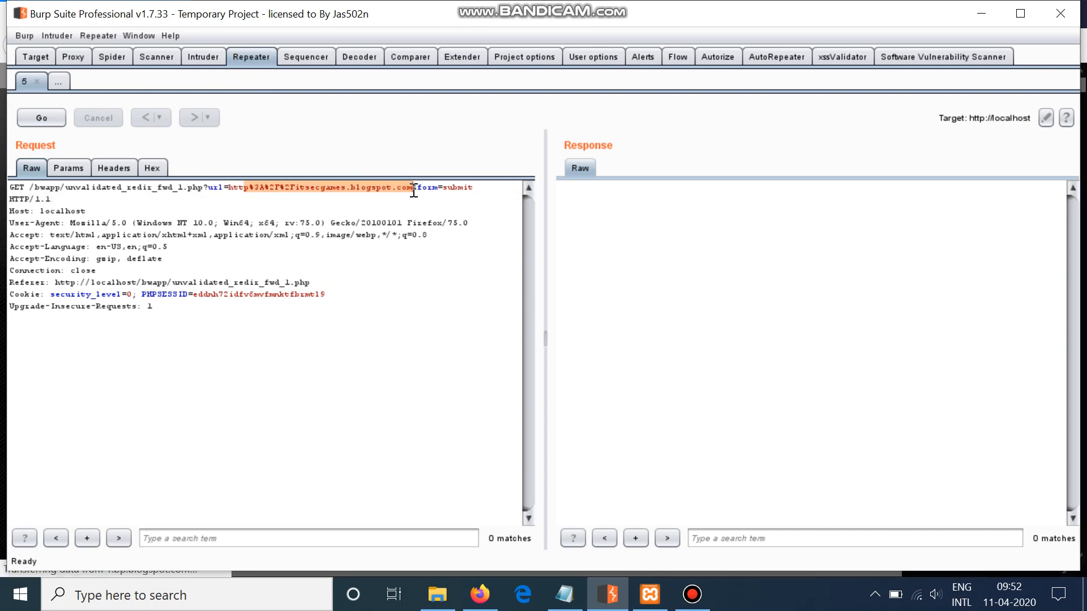
text(https://w)
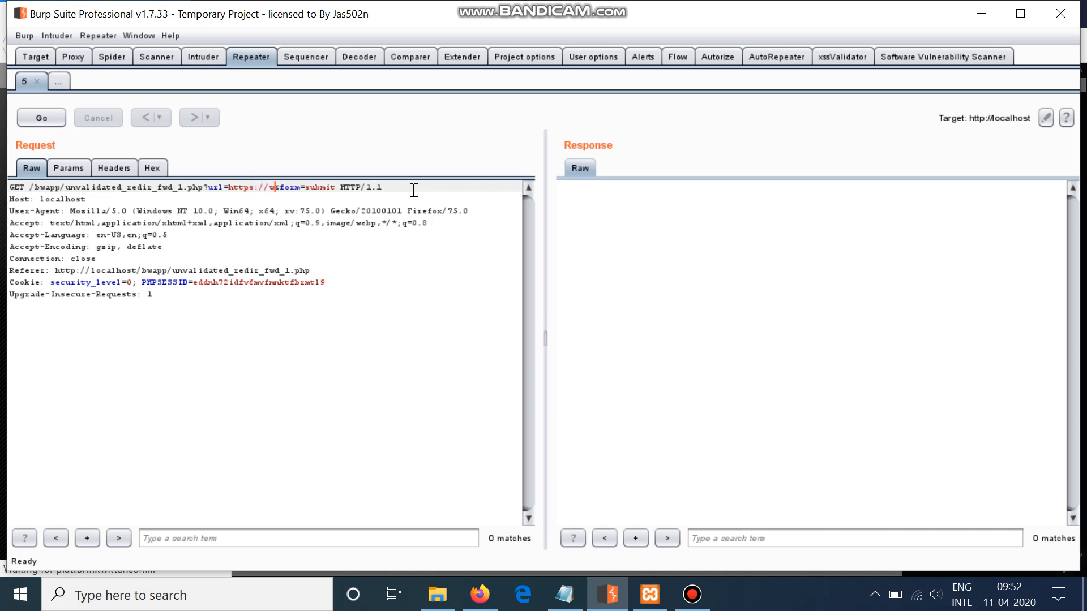
text(www.bing)
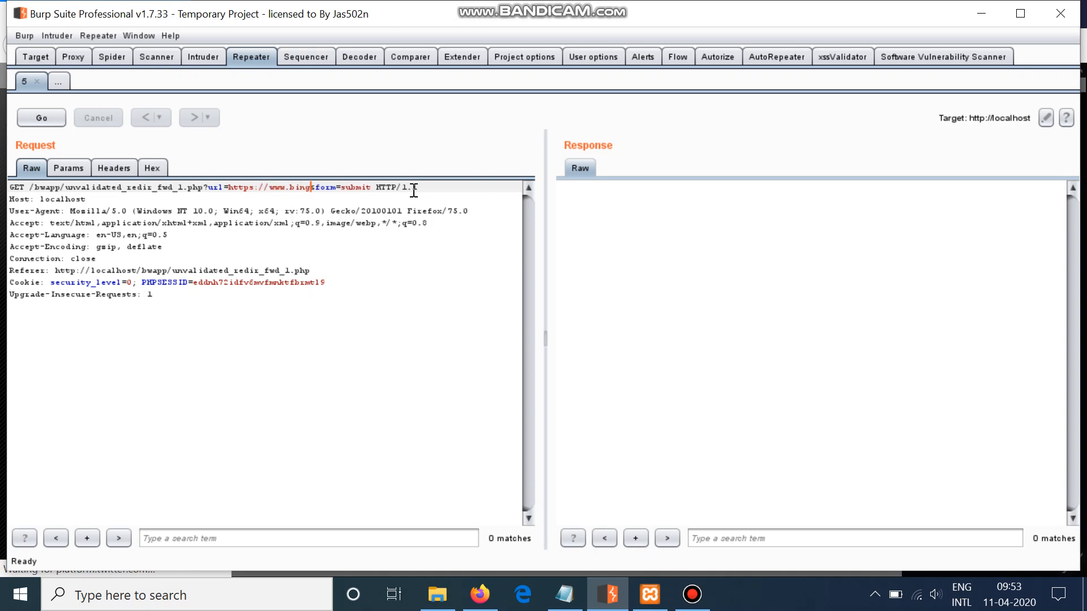
click(40, 117)
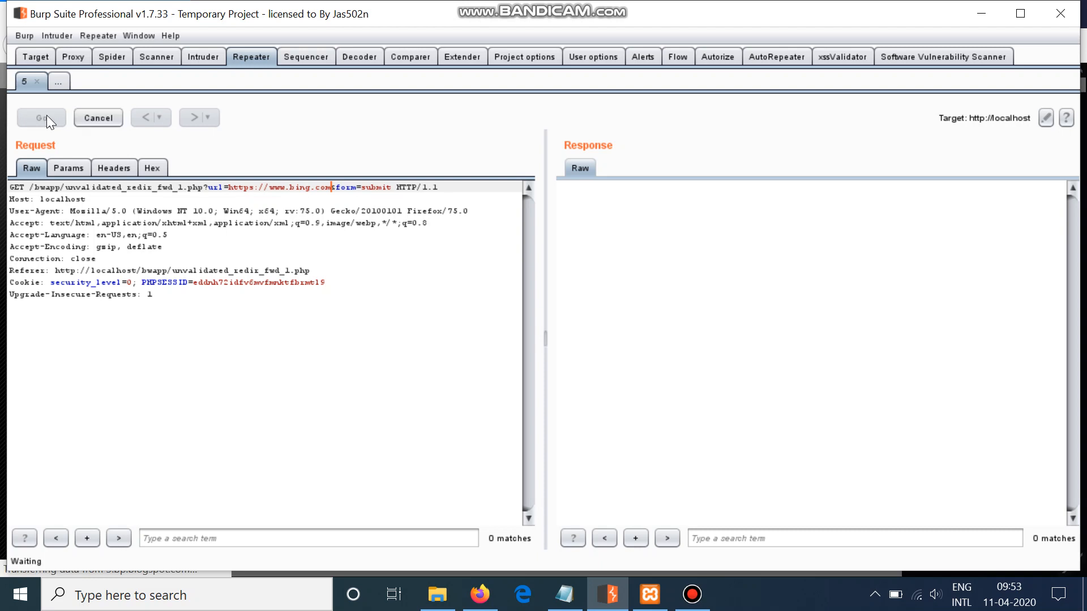
click(41, 117)
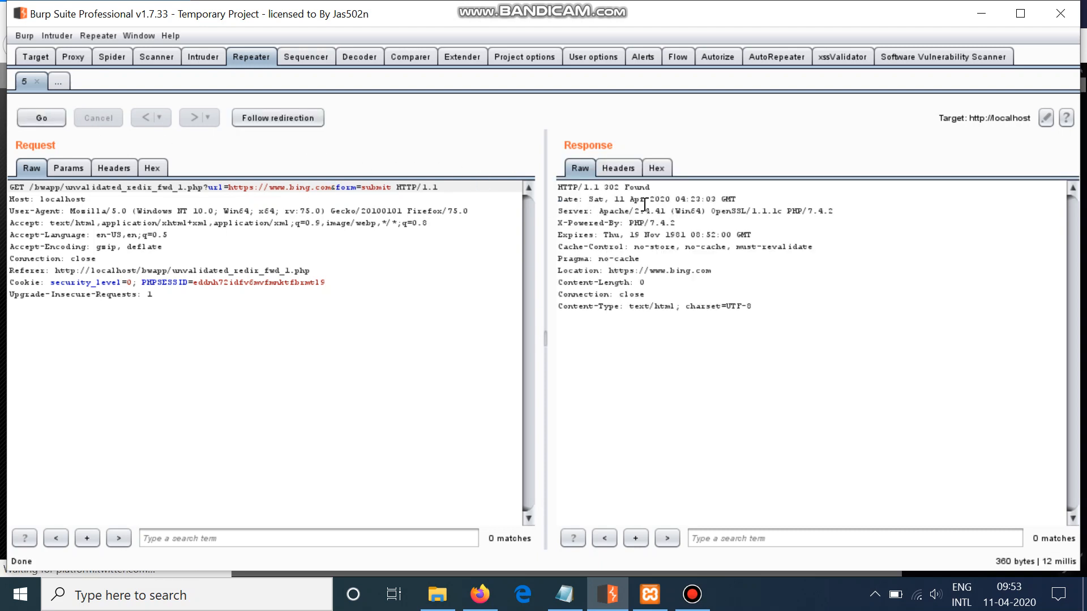
mouse_move(296, 142)
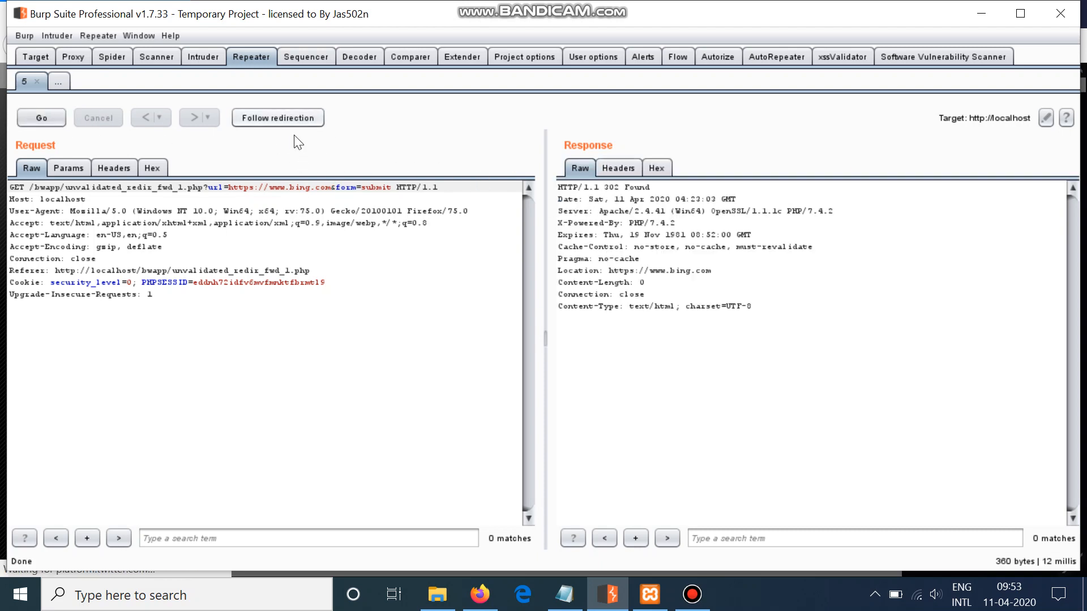
click(278, 117)
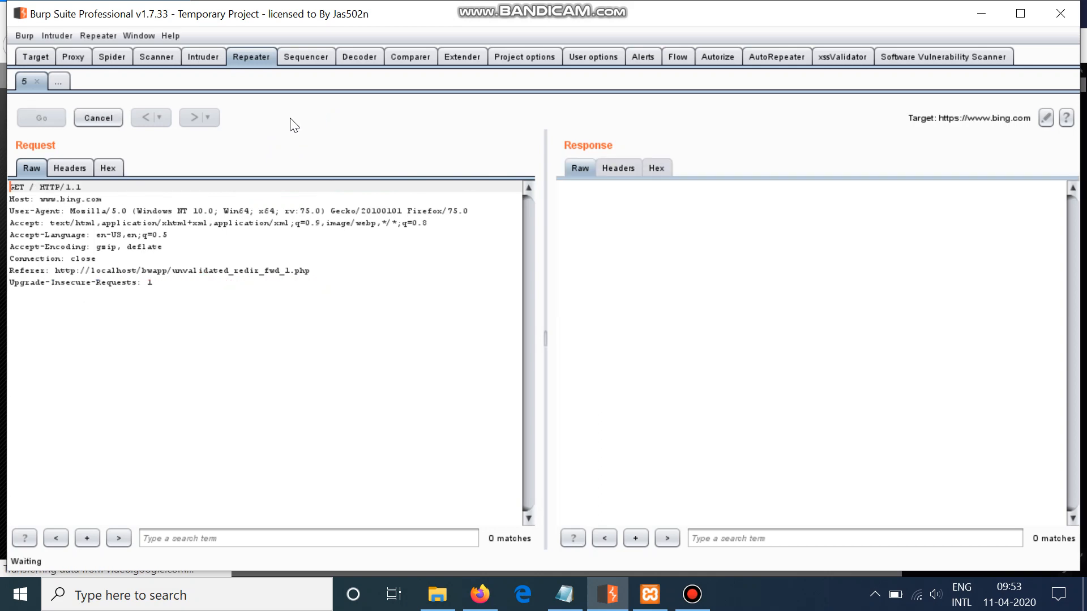
click(41, 118)
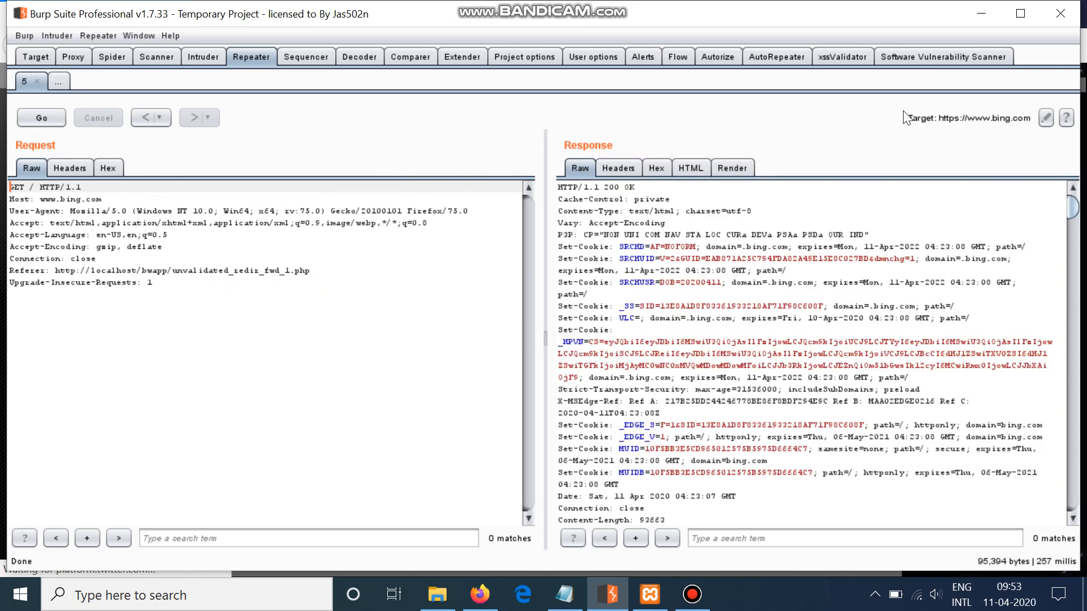
mouse_move(934, 126)
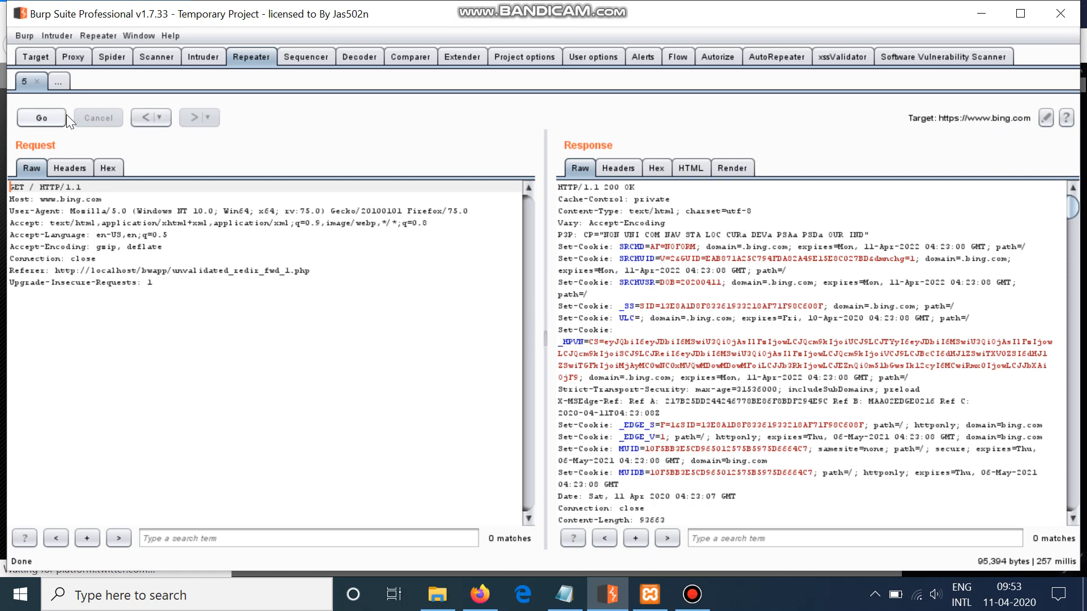
mouse_move(40, 117)
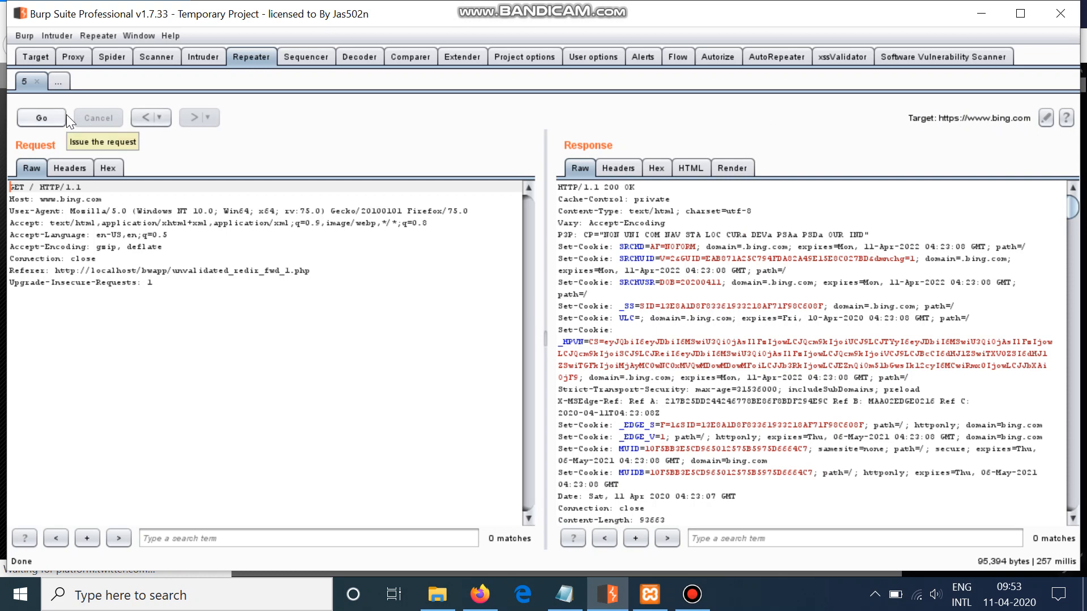
mouse_move(663, 96)
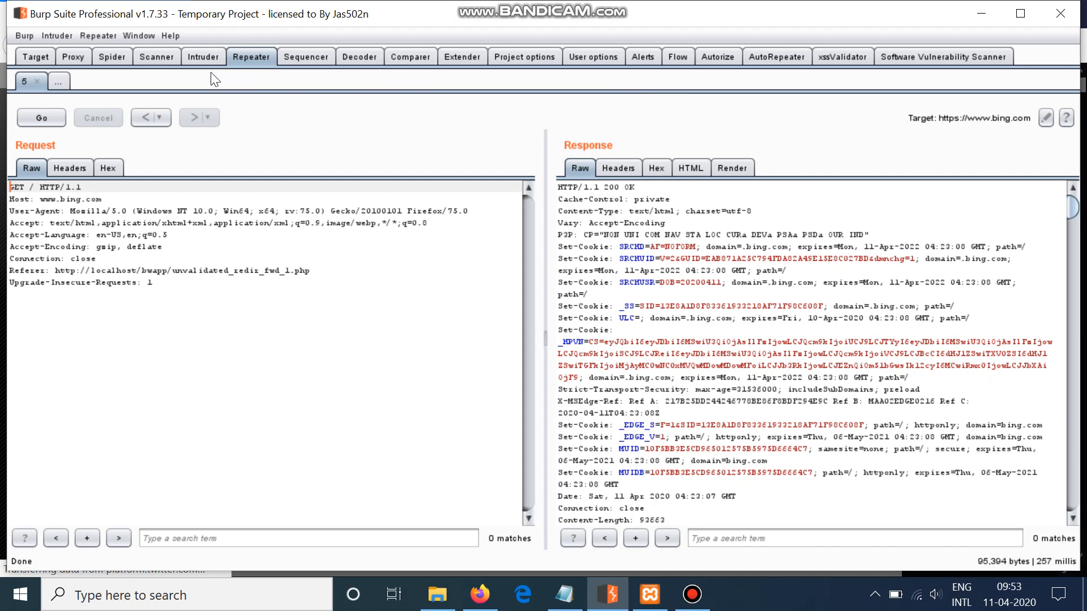
- Switch to Notepad and highlight the redirect parameter list from dest through uri
key(alt+tab)
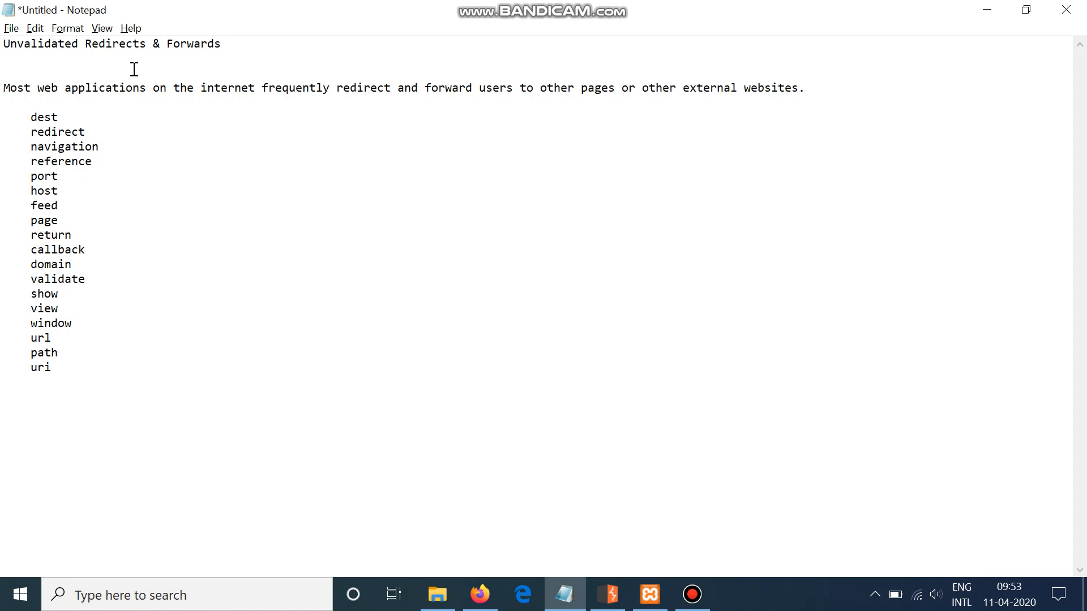
click(99, 161)
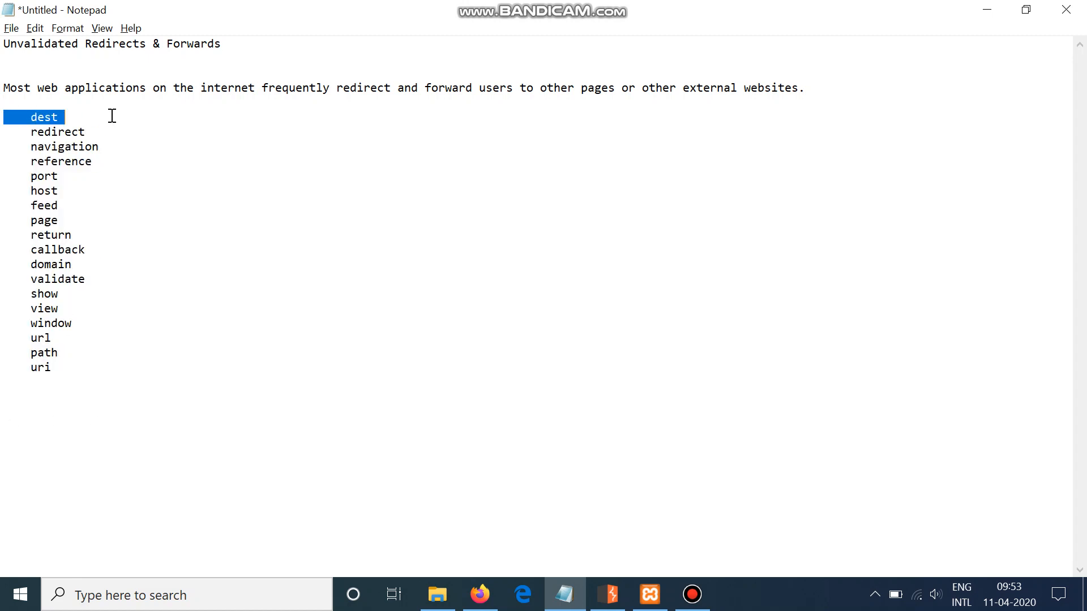
drag(112, 116, 117, 353)
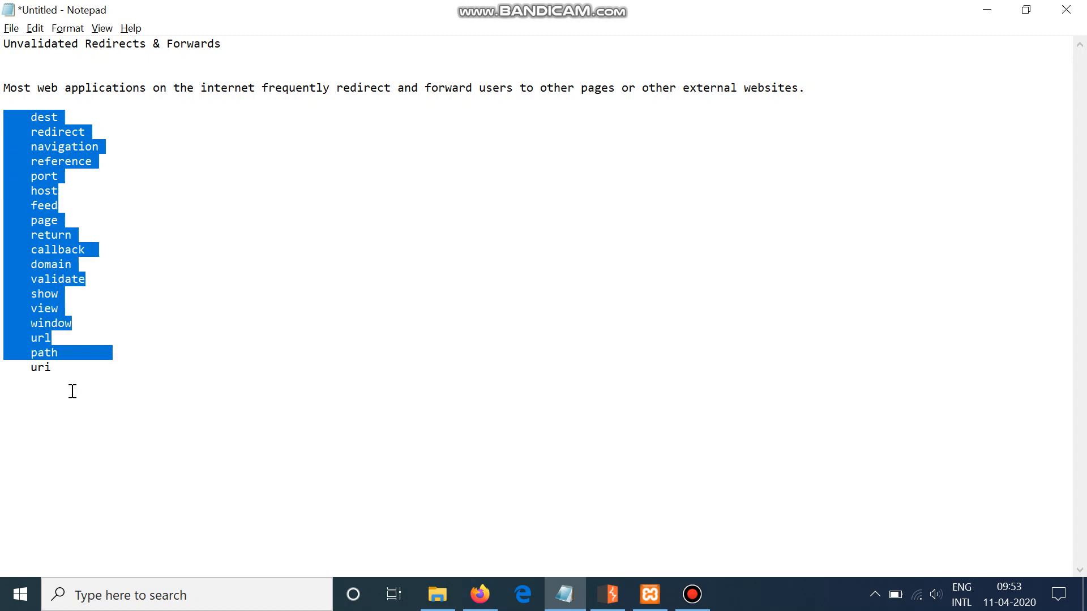
click(344, 211)
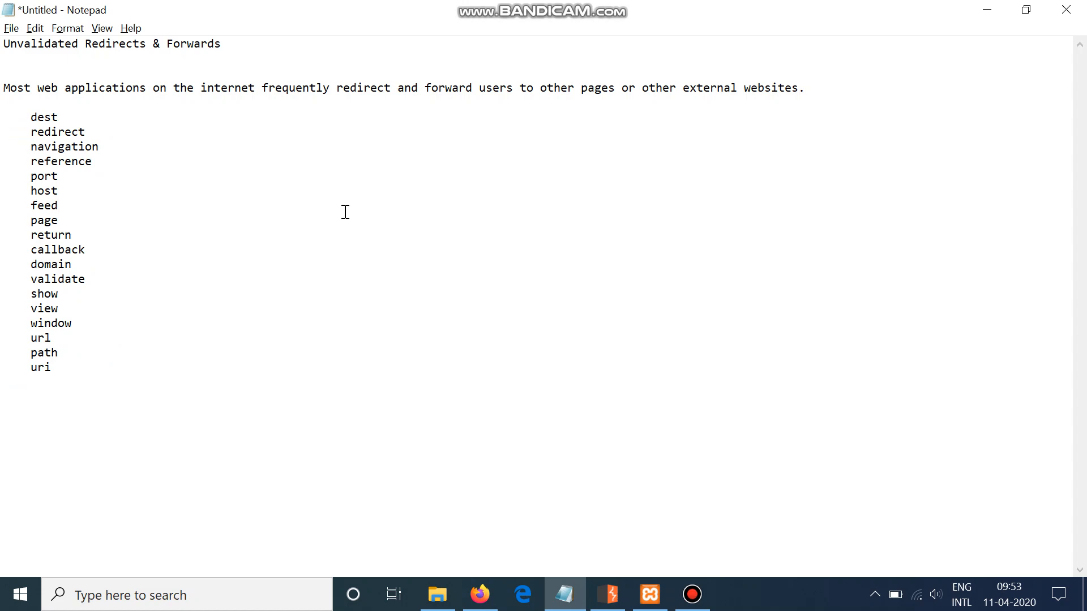